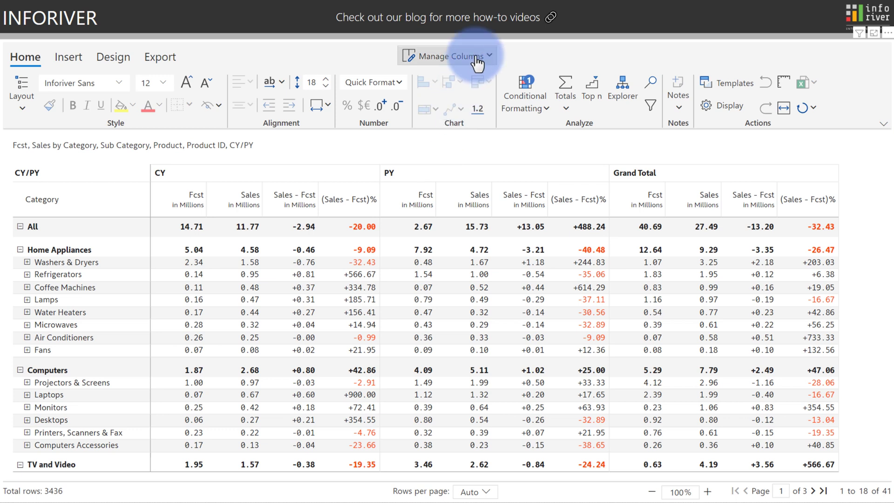
Step: Show the matrix field checklist, where Product ID is unchecked
{"action": "left_click", "coordinate": [448, 56]}
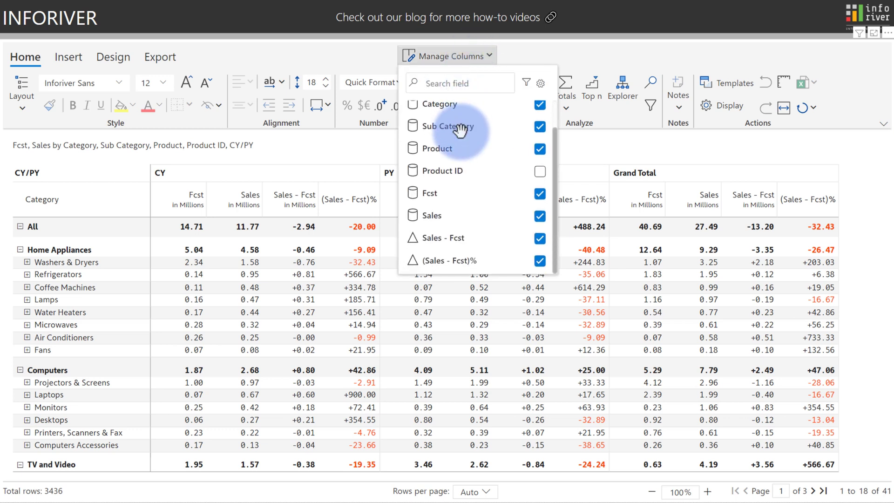
{"action": "mouse_move", "coordinate": [463, 137]}
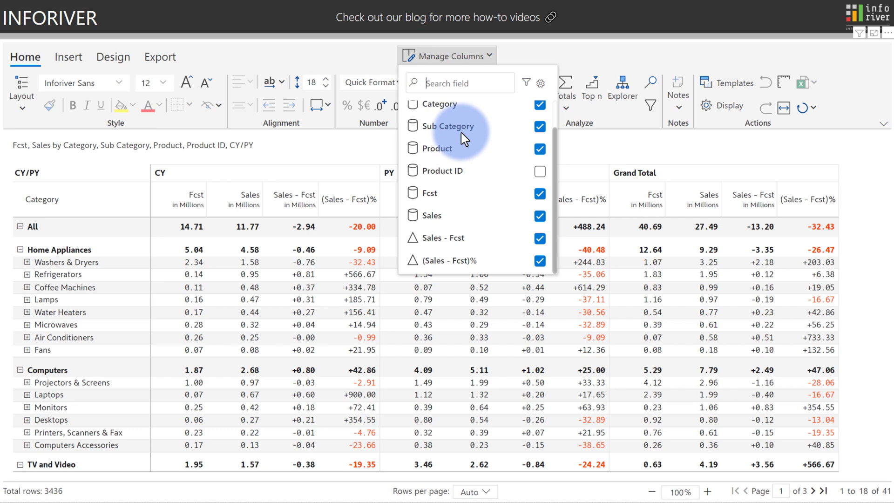
{"action": "mouse_move", "coordinate": [427, 193]}
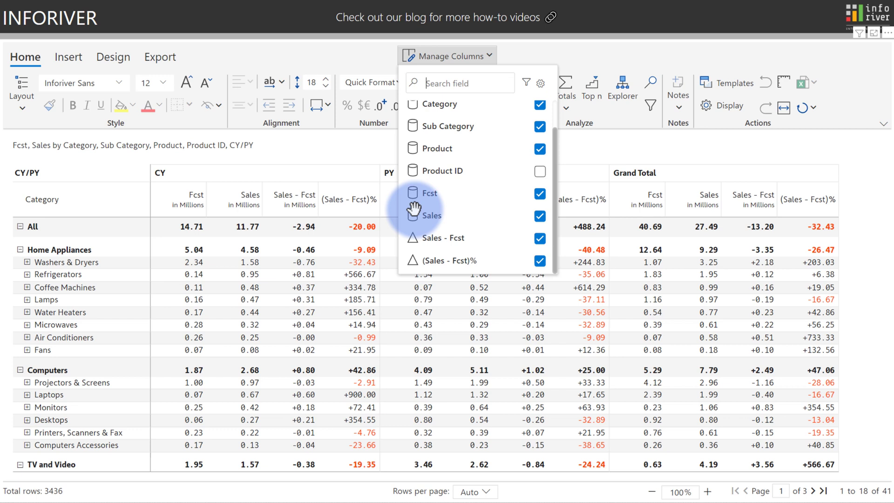
{"action": "mouse_move", "coordinate": [415, 238]}
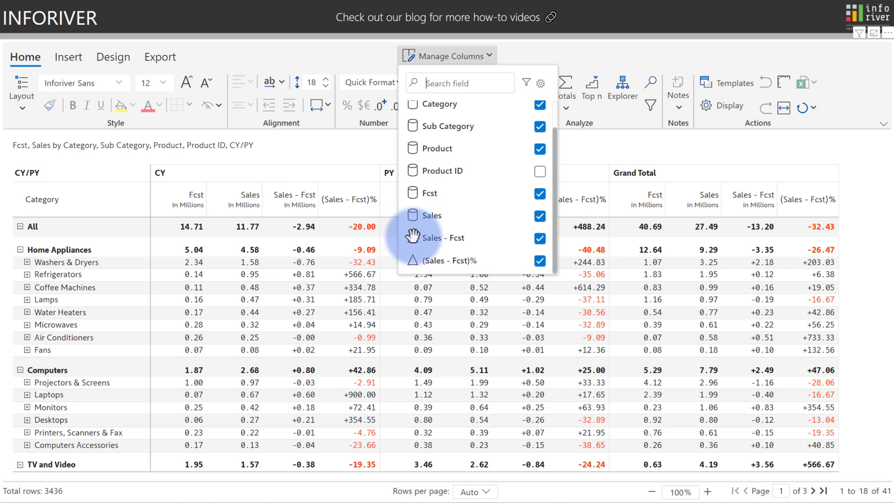
{"action": "mouse_move", "coordinate": [424, 193]}
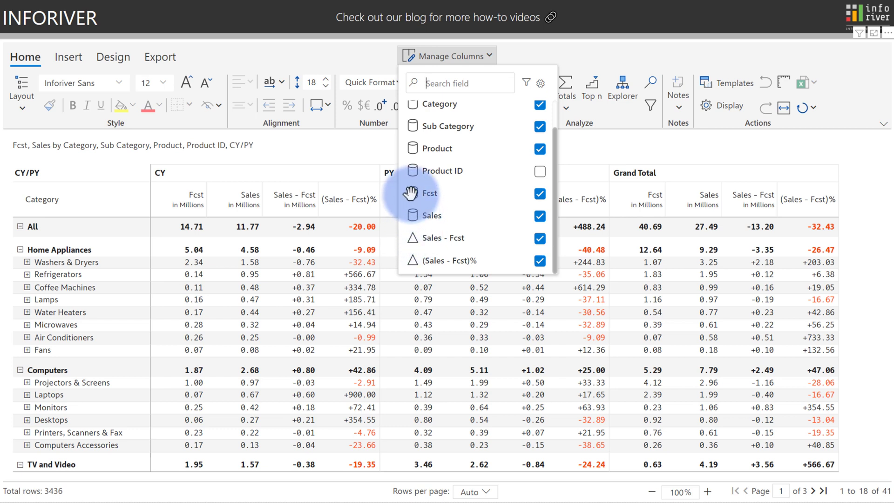
{"action": "mouse_move", "coordinate": [417, 238]}
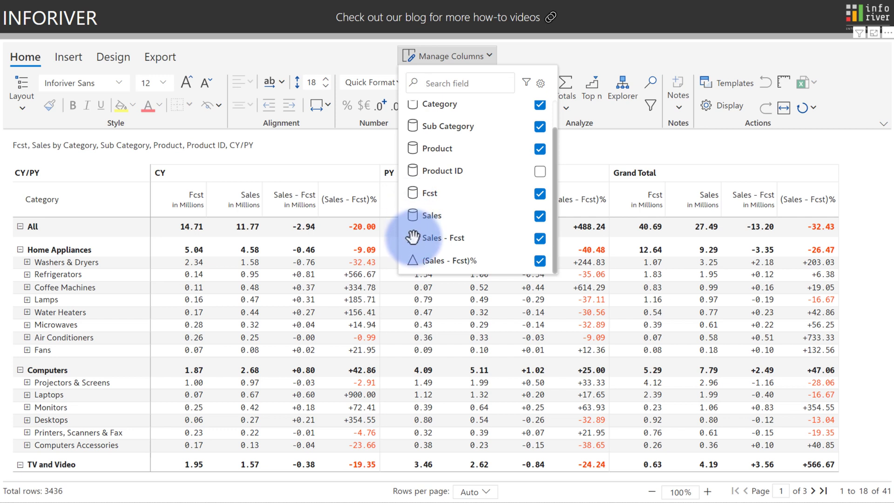
{"action": "mouse_move", "coordinate": [475, 177]}
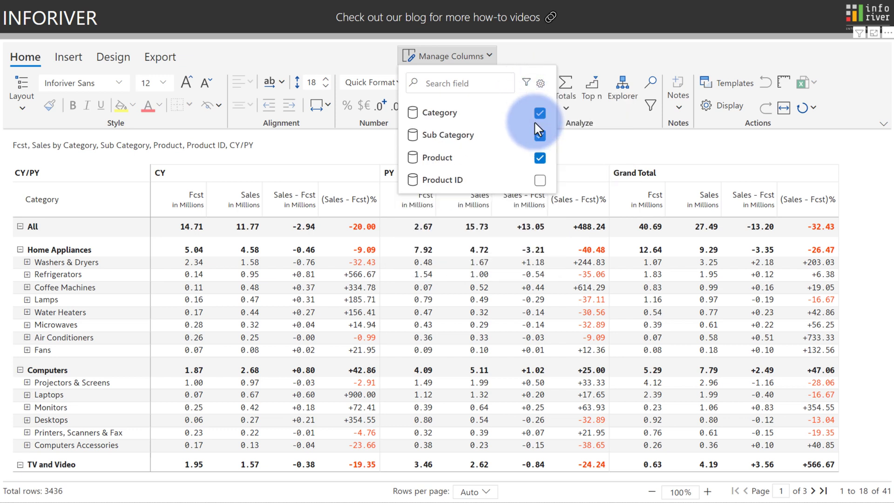
Step: Expand Washers & Dryers into individual products and reopen the field list
{"action": "left_click", "coordinate": [539, 135]}
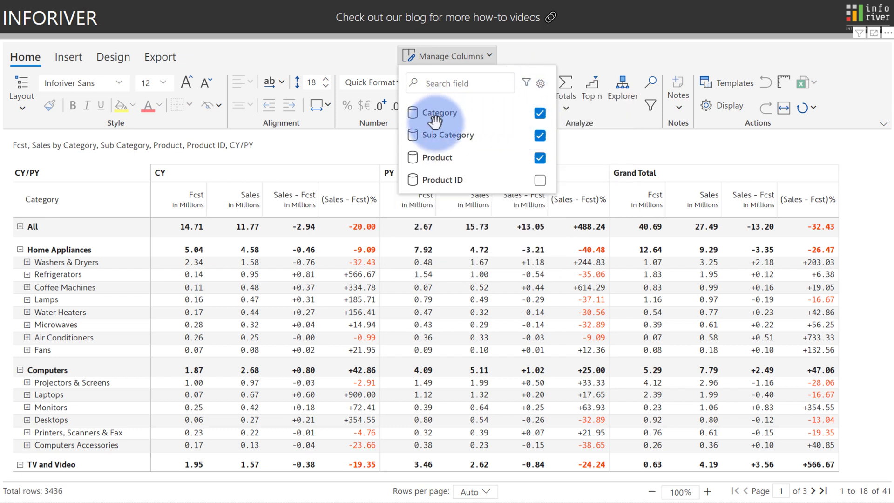
{"action": "mouse_move", "coordinate": [446, 180]}
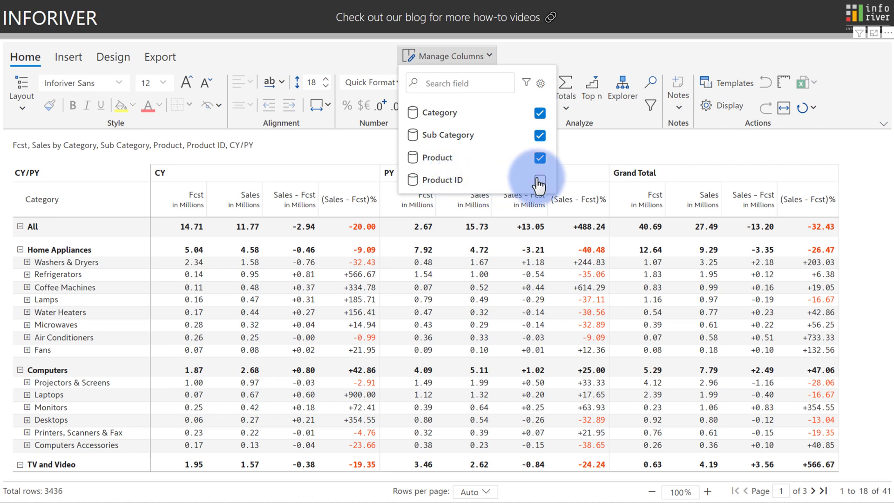
{"action": "left_click", "coordinate": [539, 180]}
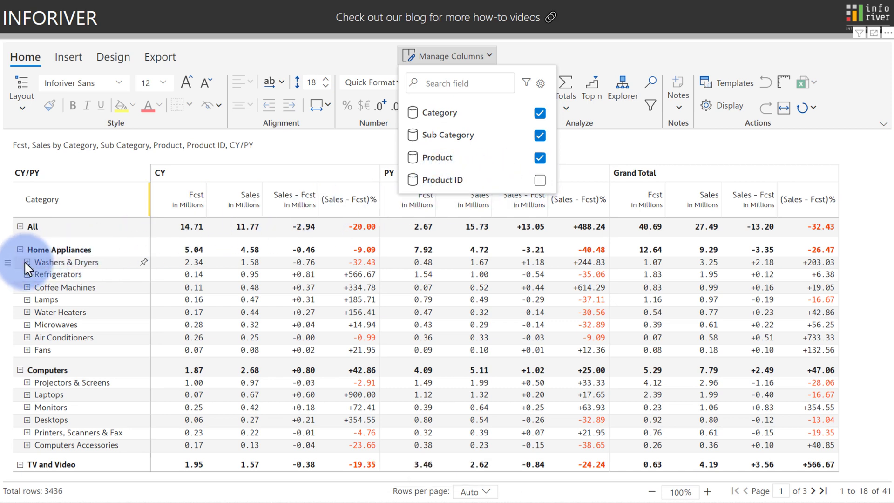
{"action": "left_click", "coordinate": [26, 261]}
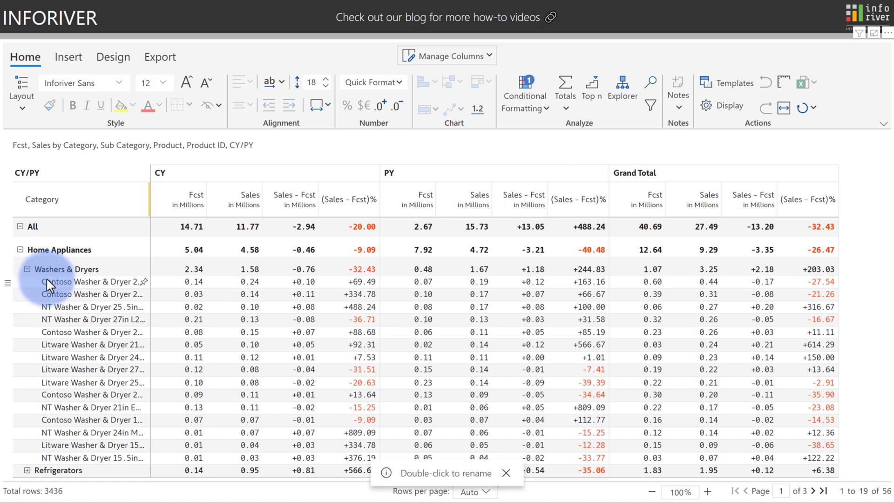
{"action": "mouse_move", "coordinate": [108, 289]}
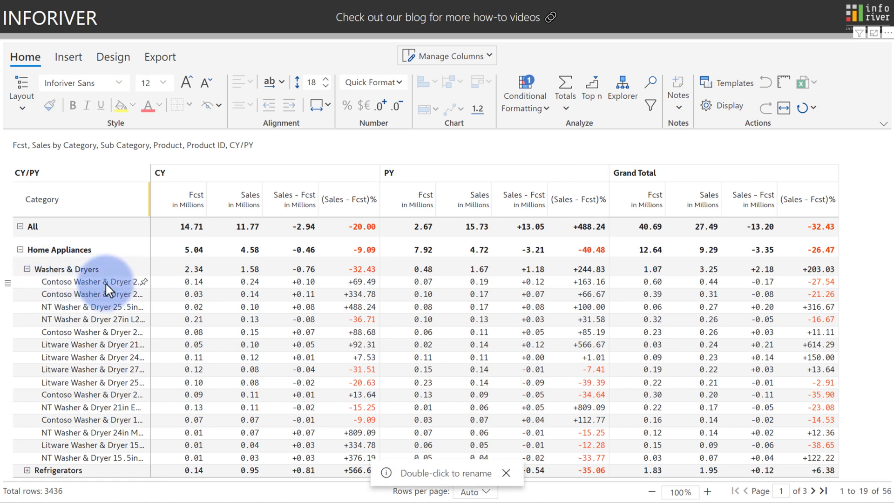
{"action": "left_click", "coordinate": [447, 56]}
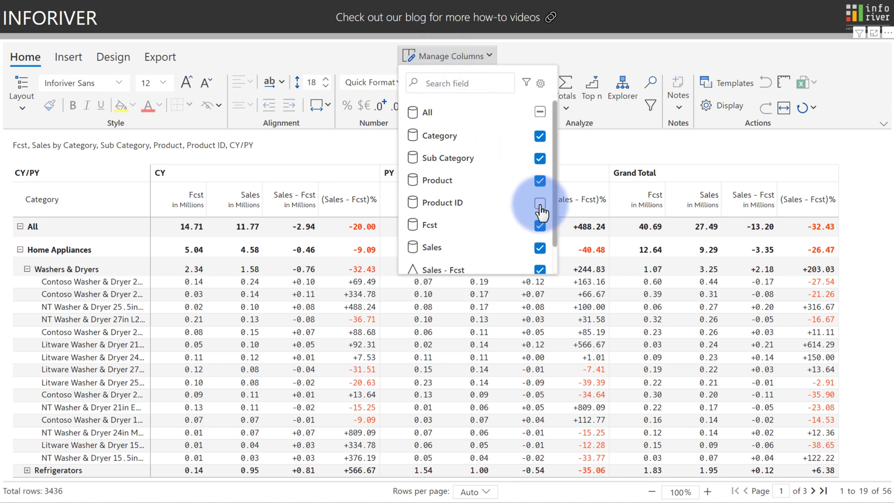
{"action": "left_click", "coordinate": [539, 203]}
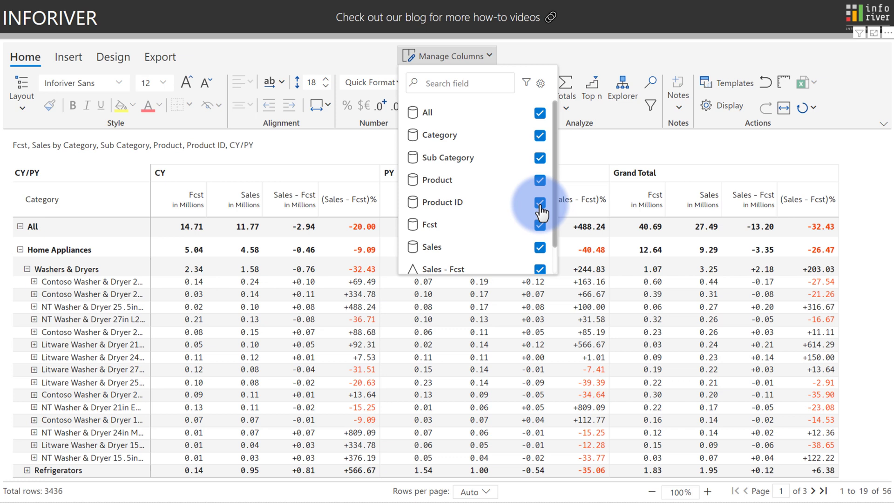
{"action": "left_click", "coordinate": [539, 202]}
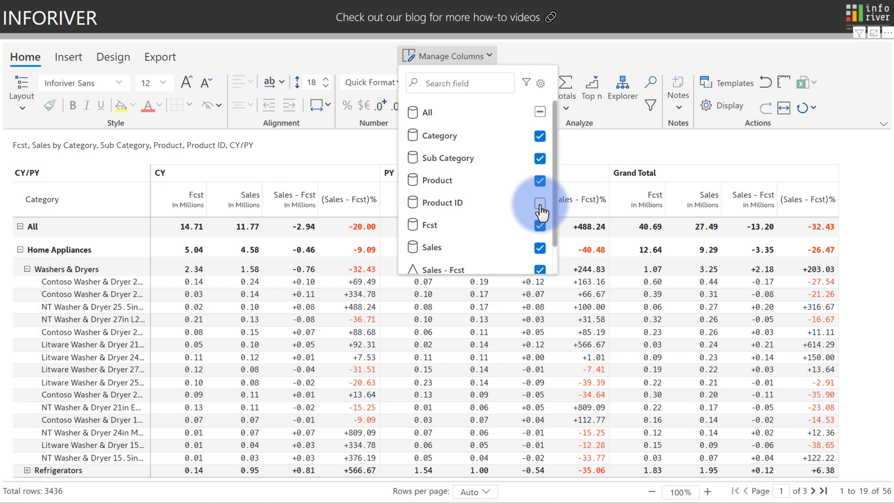
{"action": "left_click", "coordinate": [539, 202]}
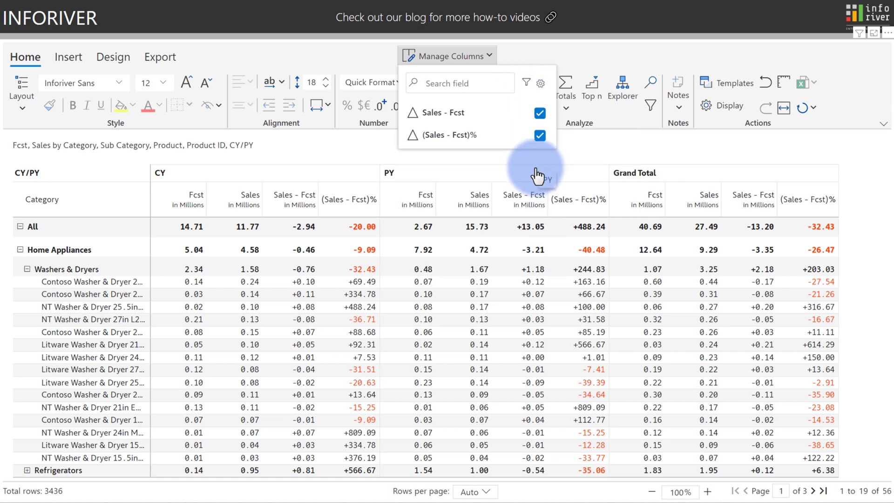
{"action": "mouse_move", "coordinate": [412, 125]}
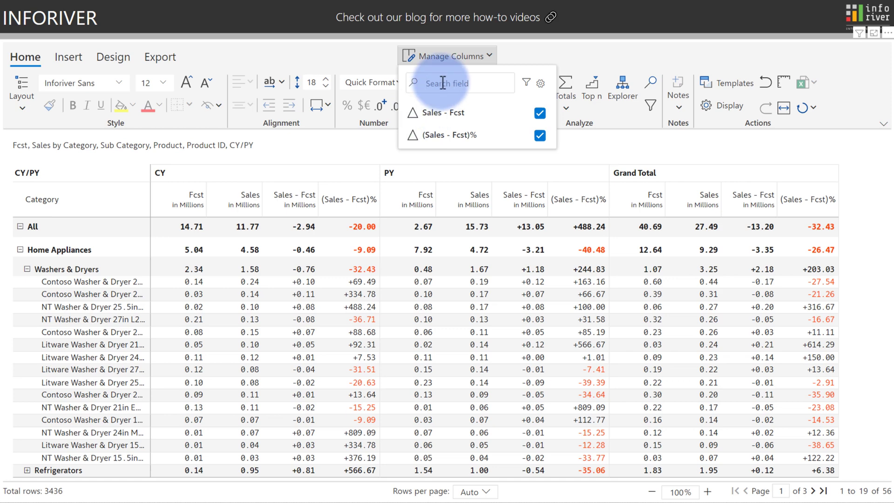
Step: Open the full column management settings and scroll to the measure order
{"action": "left_click", "coordinate": [448, 55]}
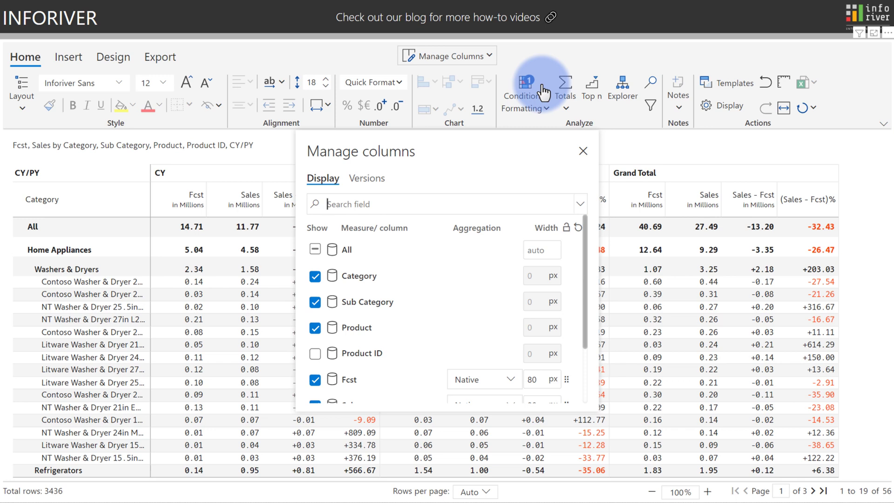
{"action": "mouse_move", "coordinate": [525, 272]}
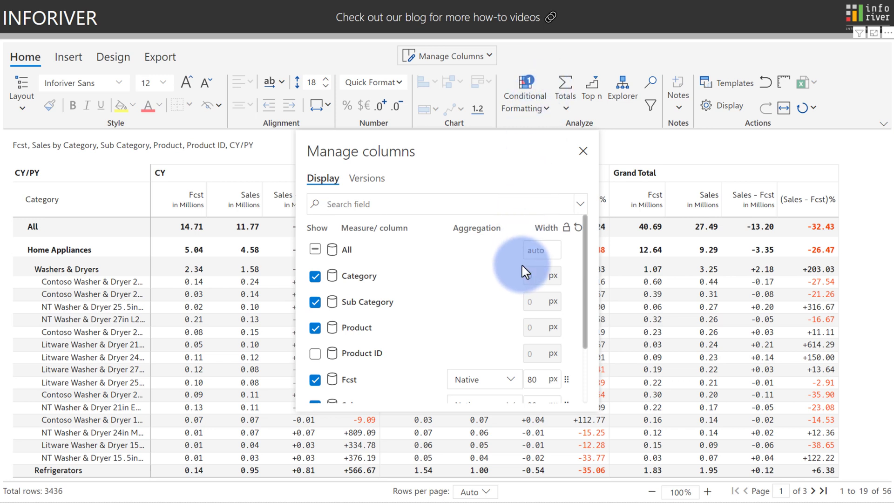
{"action": "scroll", "scroll_direction": "down", "scroll_amount": 3}
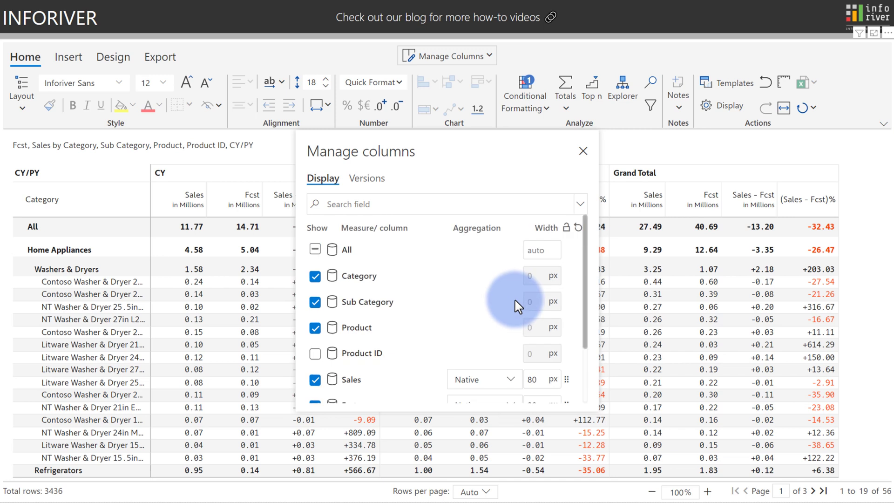
{"action": "mouse_move", "coordinate": [566, 228]}
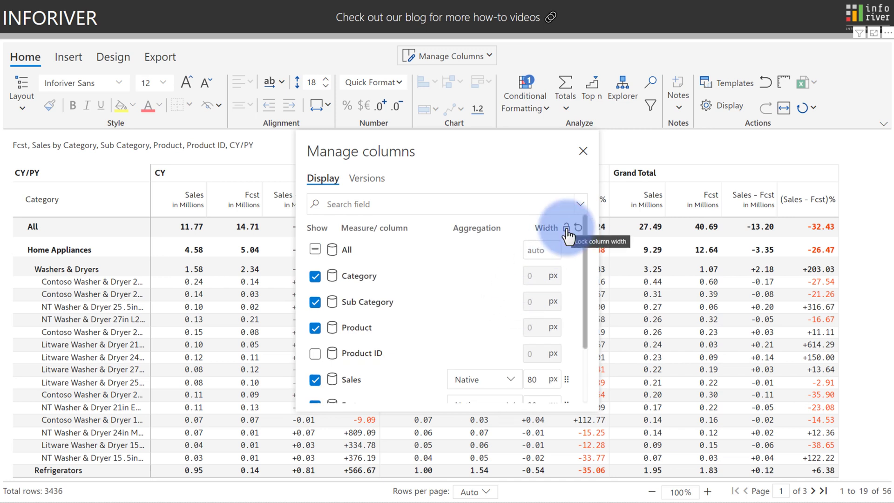
{"action": "mouse_move", "coordinate": [579, 232]}
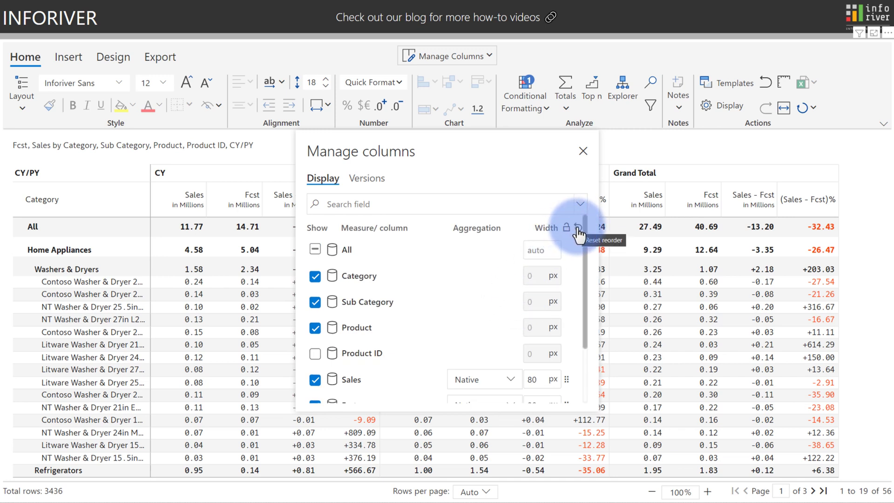
Step: Assign Fcst as forecast (FC) and Sales as actual (AC), then apply variance analysis
{"action": "left_click", "coordinate": [366, 178]}
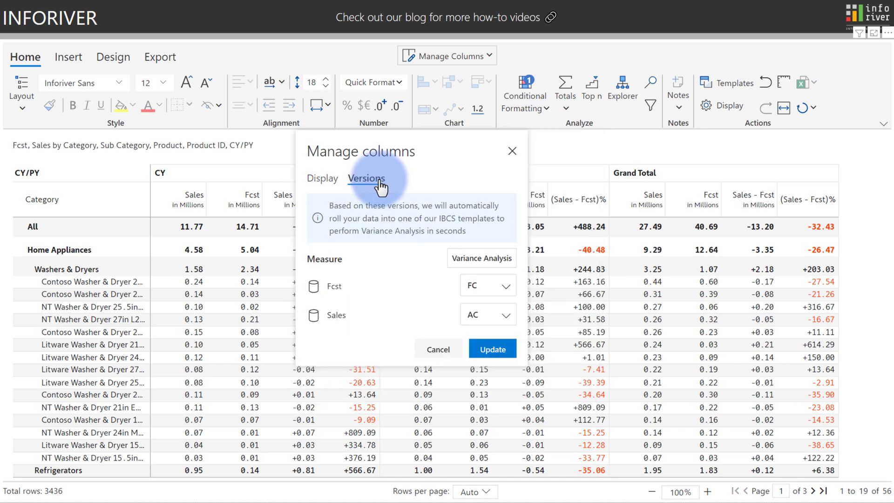
{"action": "mouse_move", "coordinate": [341, 287]}
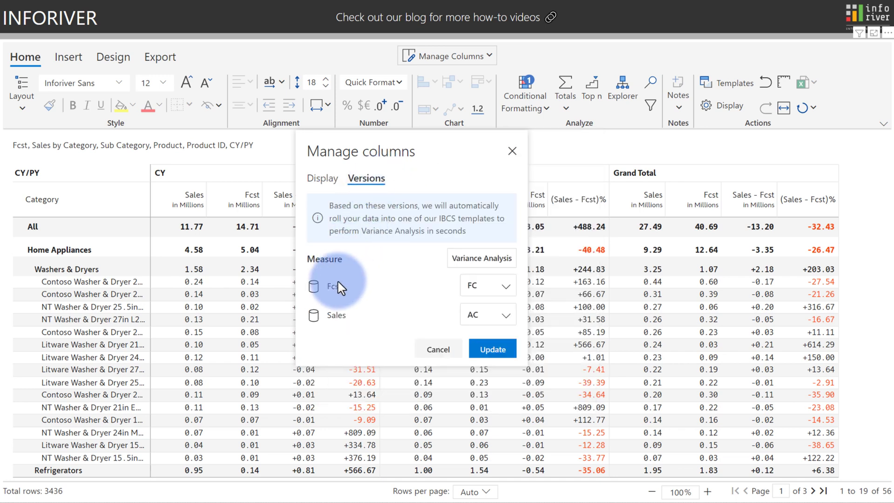
{"action": "left_click", "coordinate": [488, 285]}
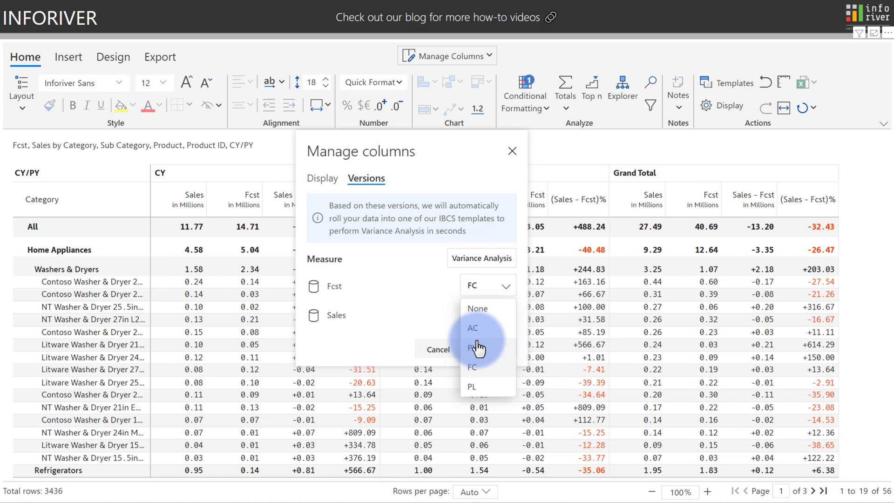
{"action": "mouse_move", "coordinate": [476, 388]}
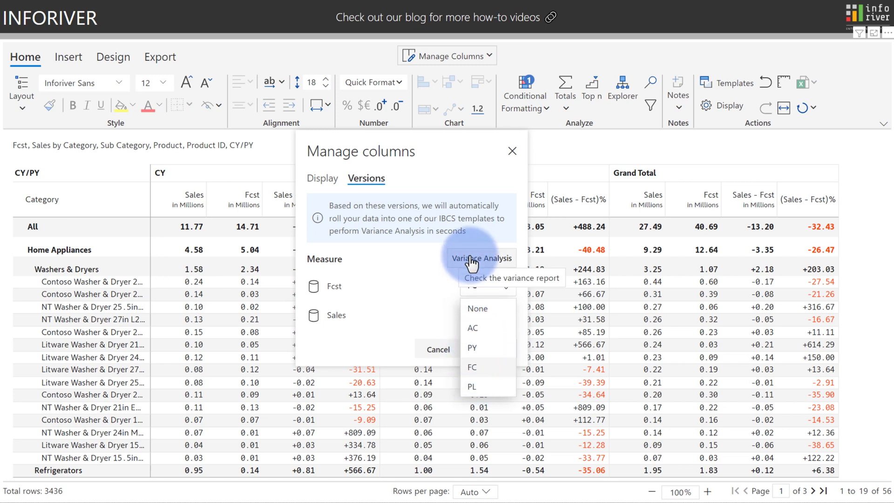
{"action": "left_click", "coordinate": [473, 327]}
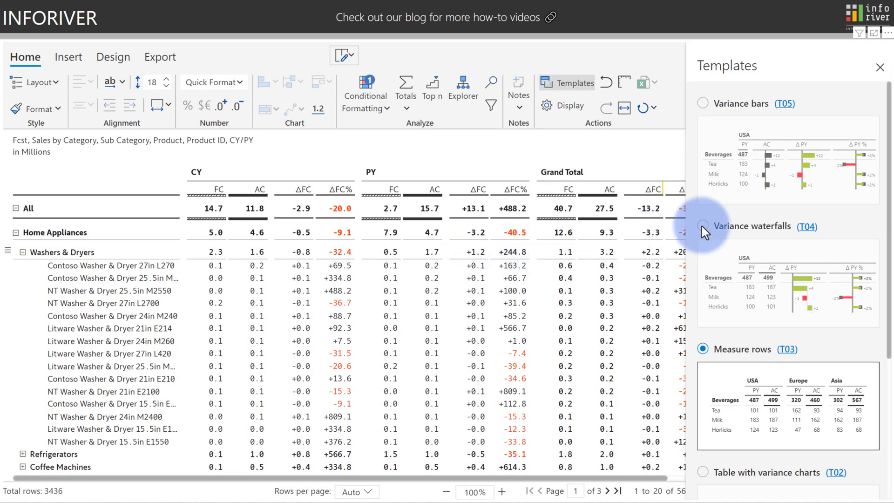
Step: Apply the Variance waterfalls (T04) template to draw bars in ΔFC and ΔFC% columns
{"action": "left_click", "coordinate": [703, 226]}
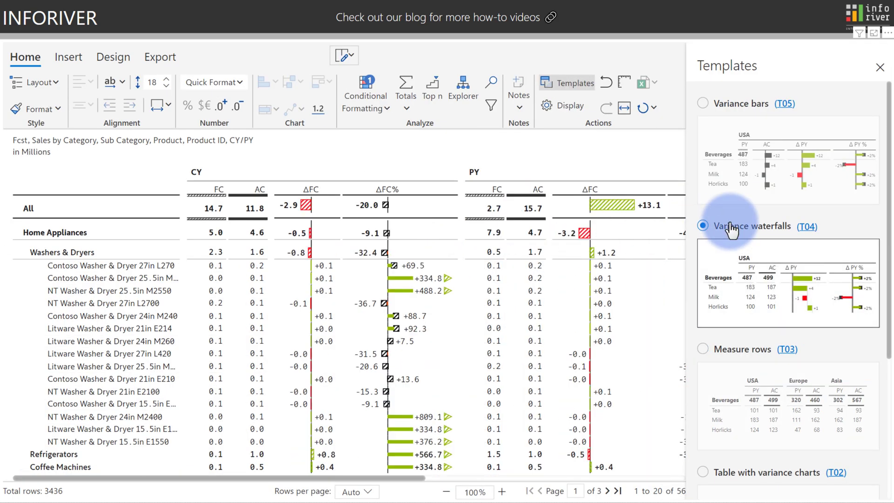